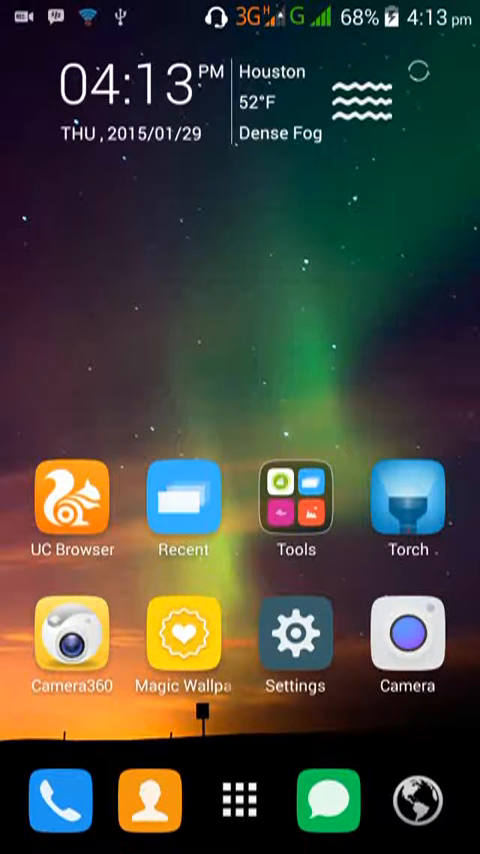
- Go to Settings, Display, then the Wallpaper options
click(292, 637)
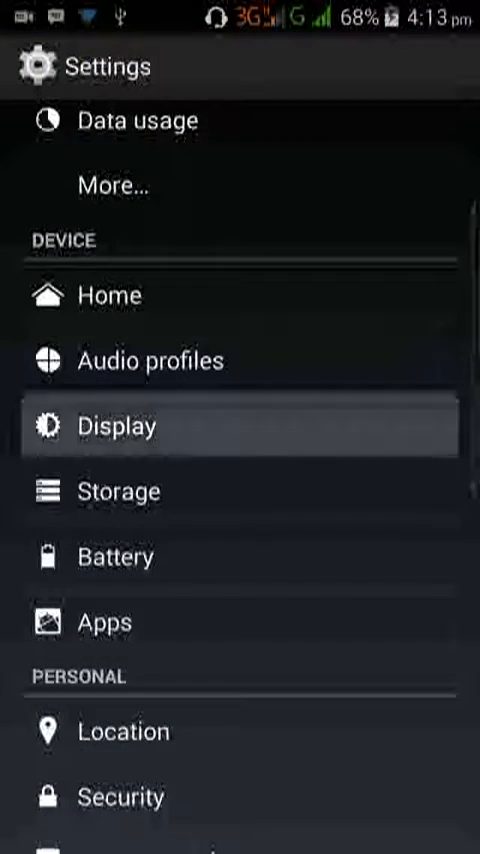
click(117, 425)
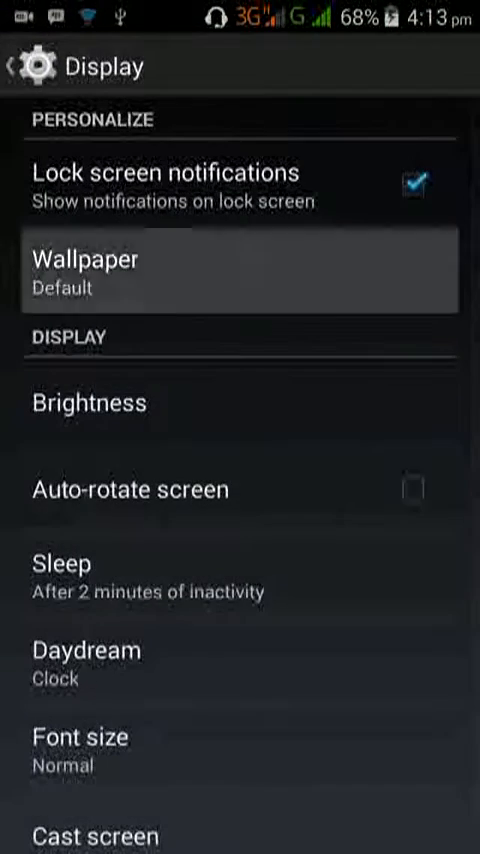
click(240, 270)
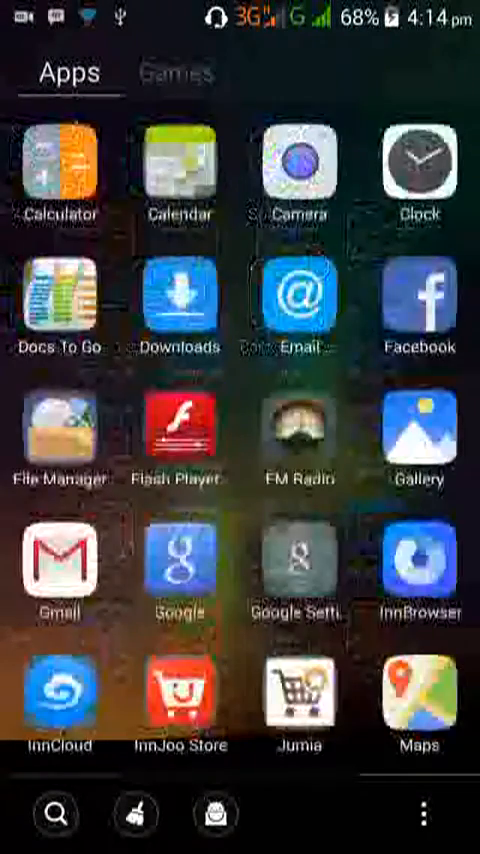
- Install the downloaded Live Wallpaper Picker APK from the app drawer
click(59, 435)
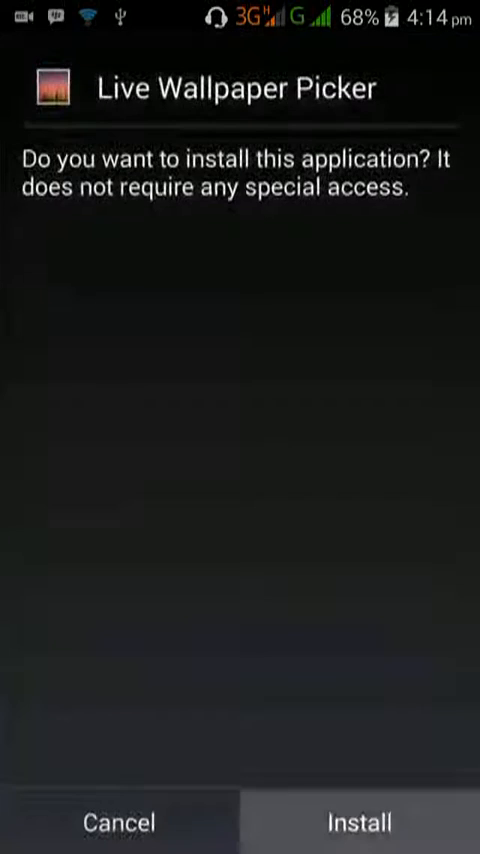
click(356, 822)
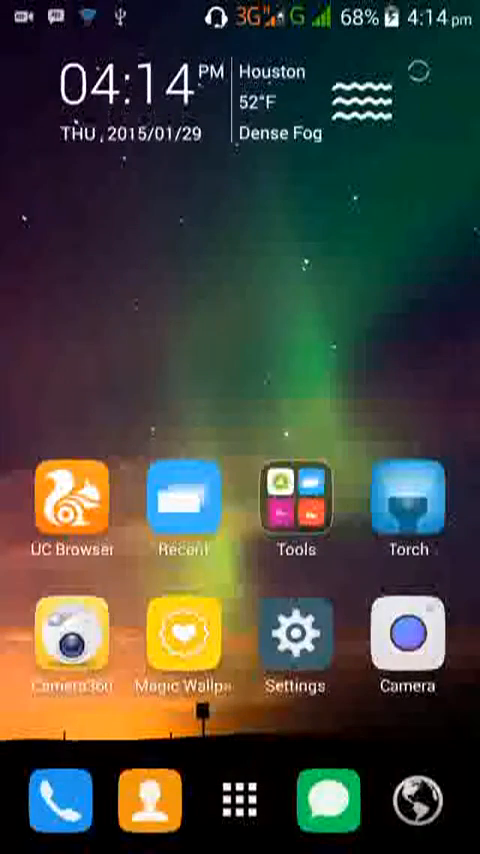
- In Settings, cancel the SuperCleaner prompt and choose Live Wallpaper as the wallpaper source
click(294, 640)
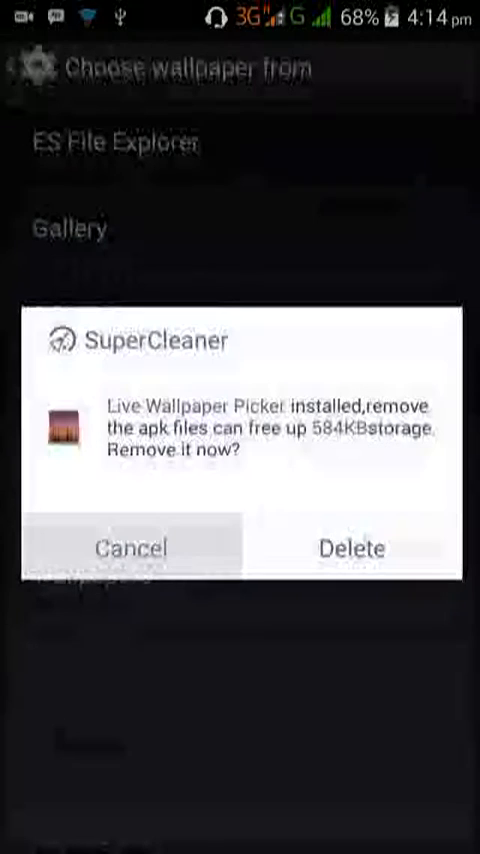
click(130, 547)
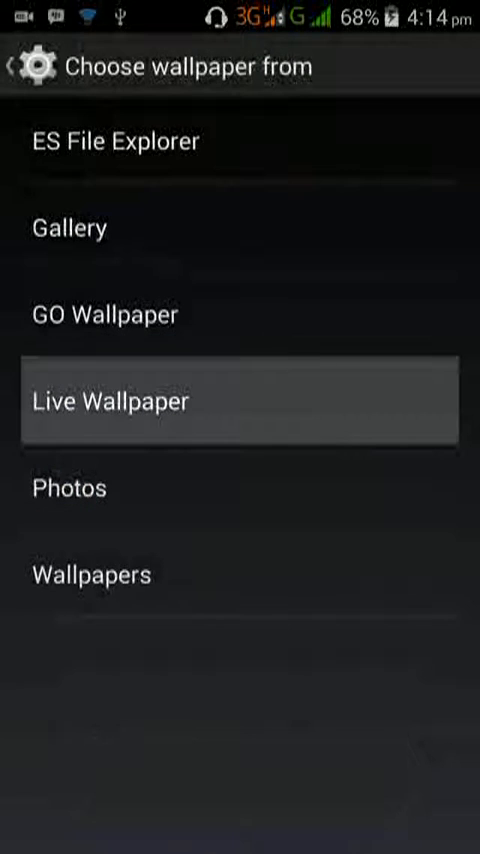
click(112, 400)
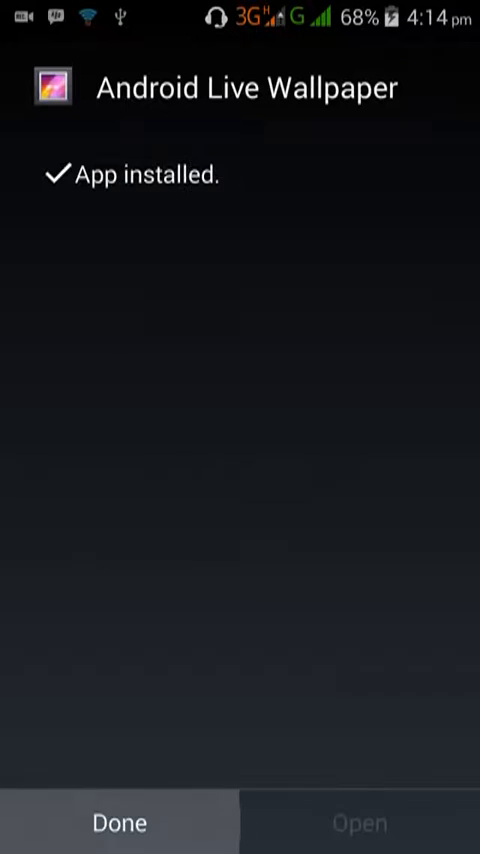
- Finish installing the Android Live Wallpaper APK and return home
click(115, 821)
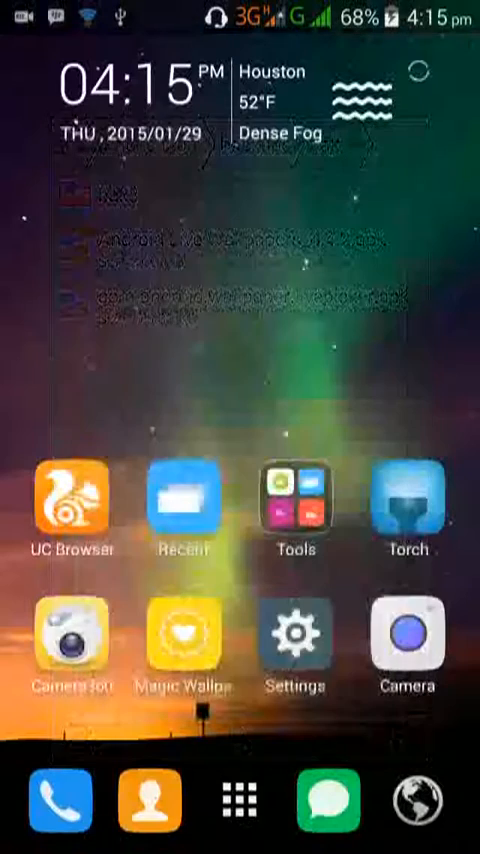
- Set Nexus as the live wallpaper via Settings > Display
click(294, 644)
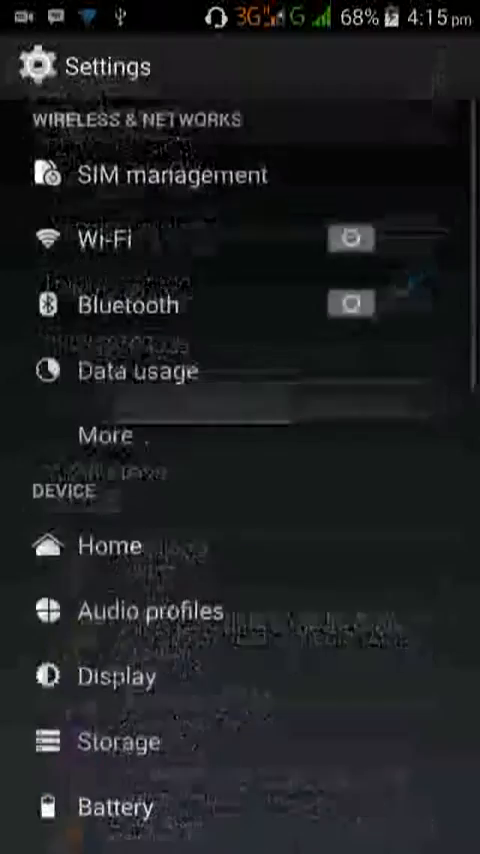
click(110, 676)
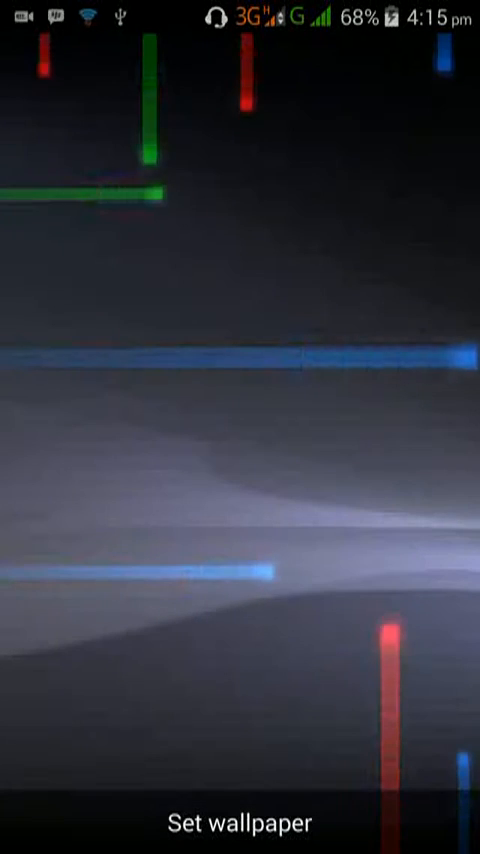
click(240, 820)
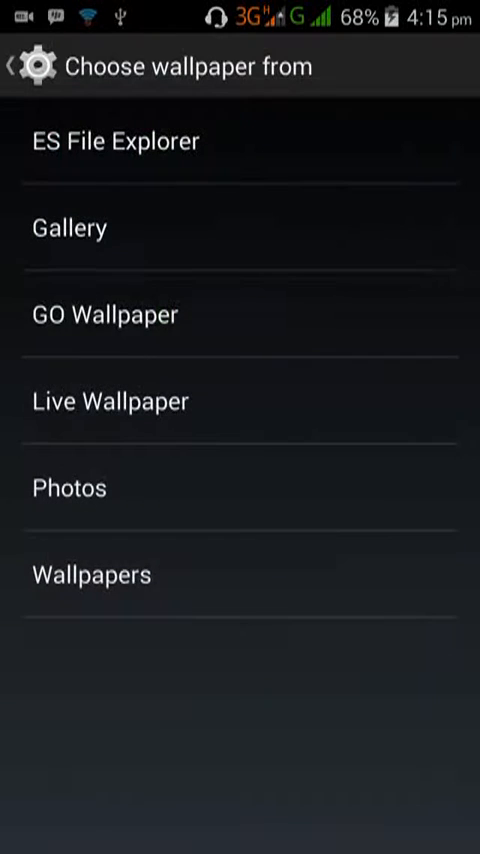